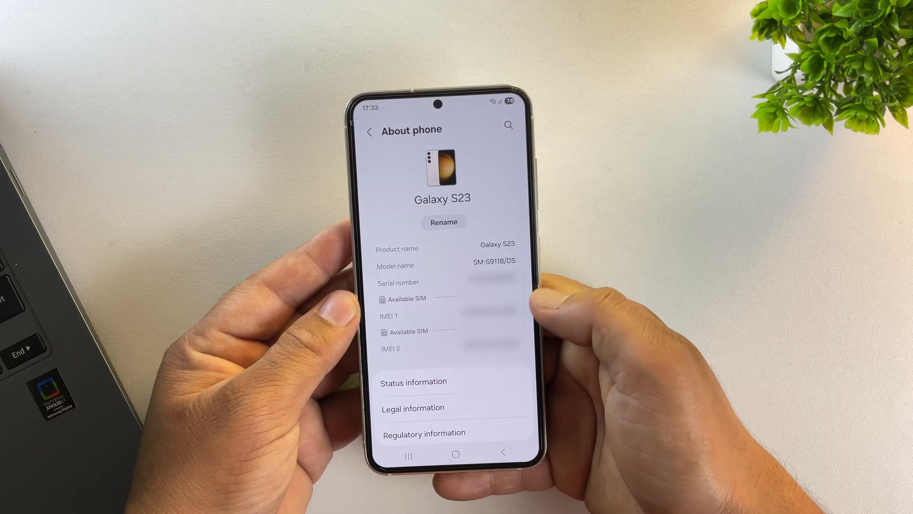
Scroll the SM-S911B INS firmware table and select Android 14 build S911BXXS8CYBD
scroll(down, 3)
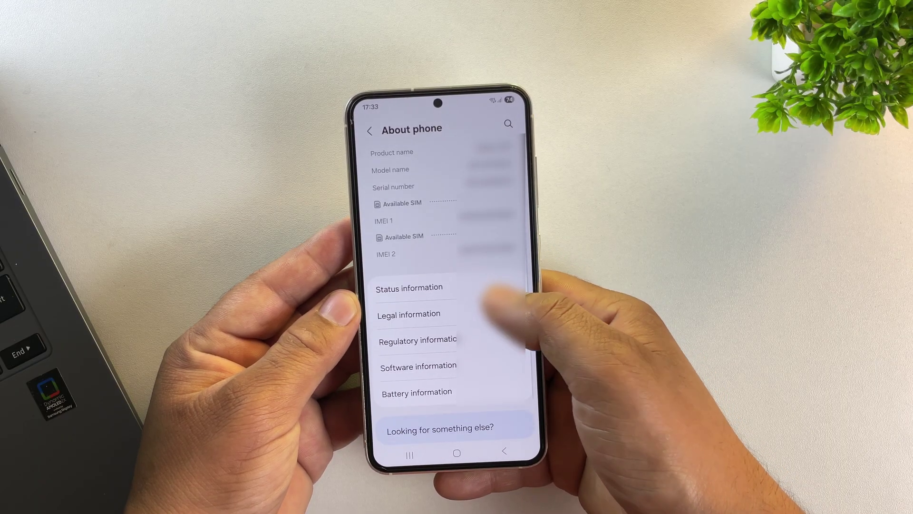
click(418, 365)
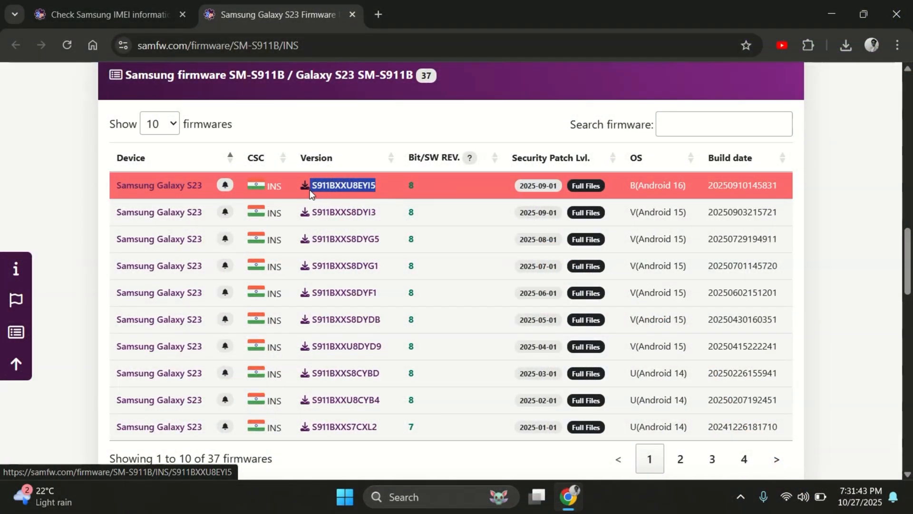
mouse_move(367, 193)
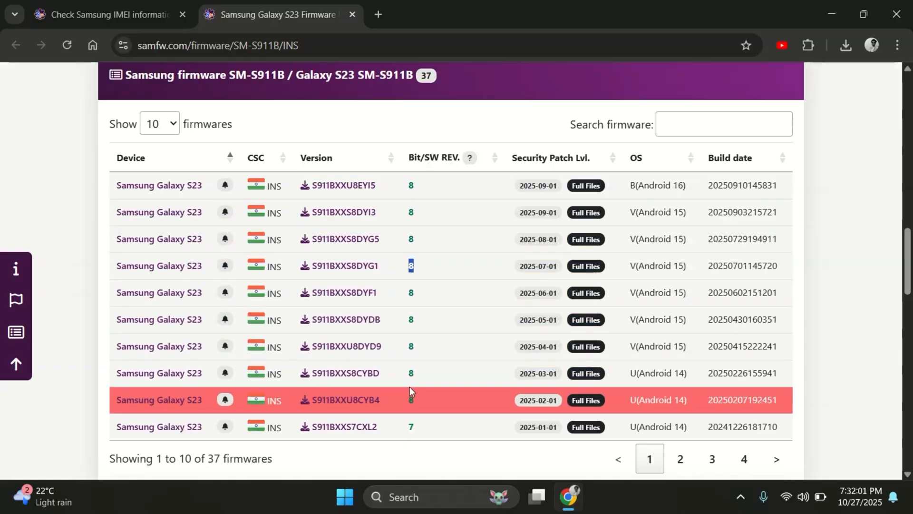
mouse_move(427, 406)
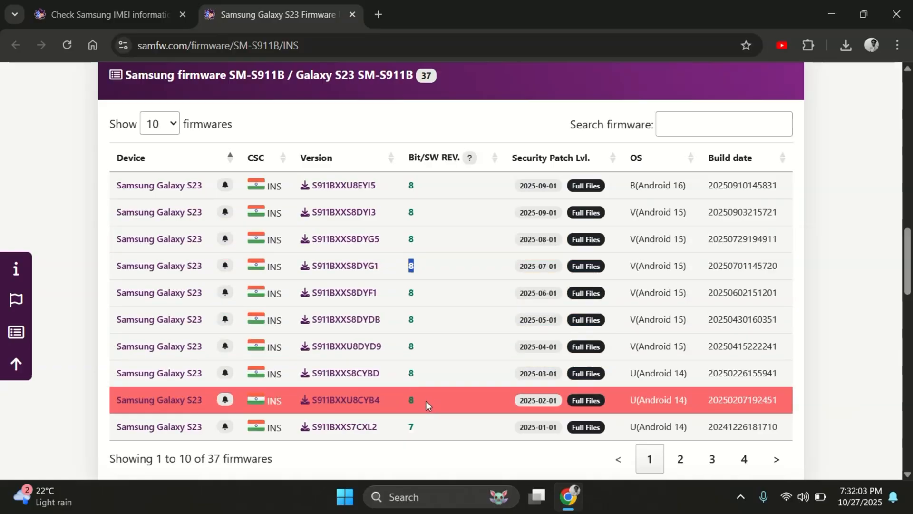
mouse_move(529, 367)
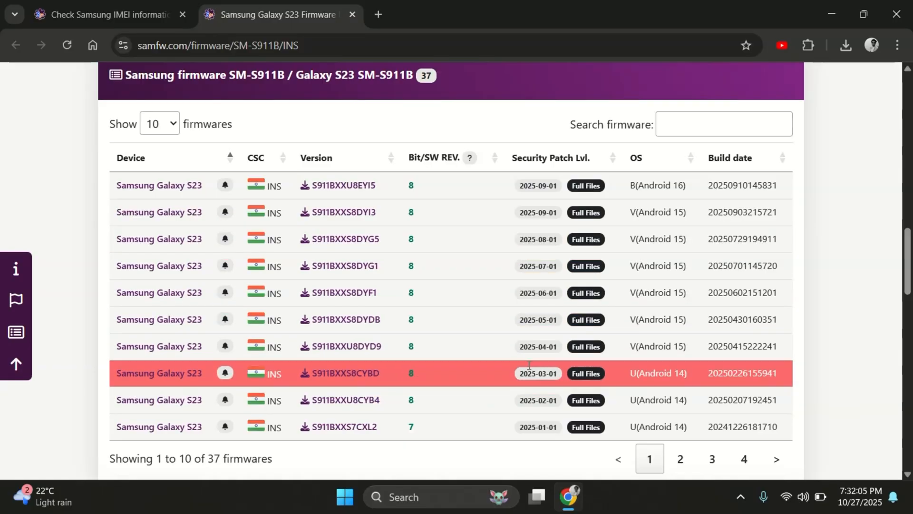
mouse_move(655, 219)
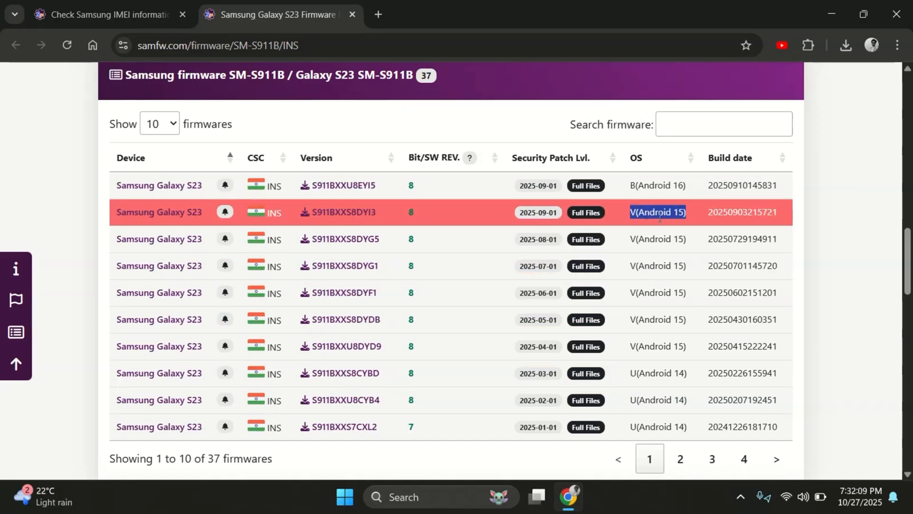
mouse_move(460, 382)
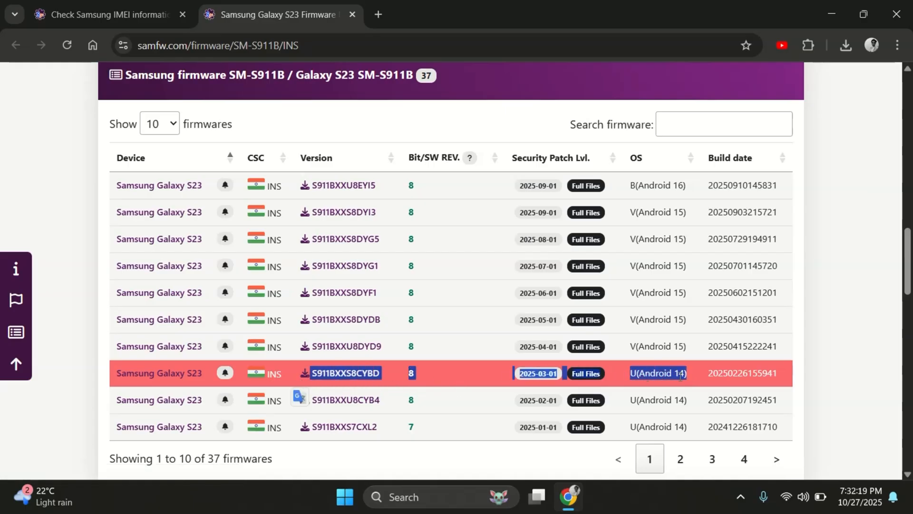
Download the 13.7 GB S911BXXS8CYBD firmware zip from SamFw's server and check its progress
click(344, 373)
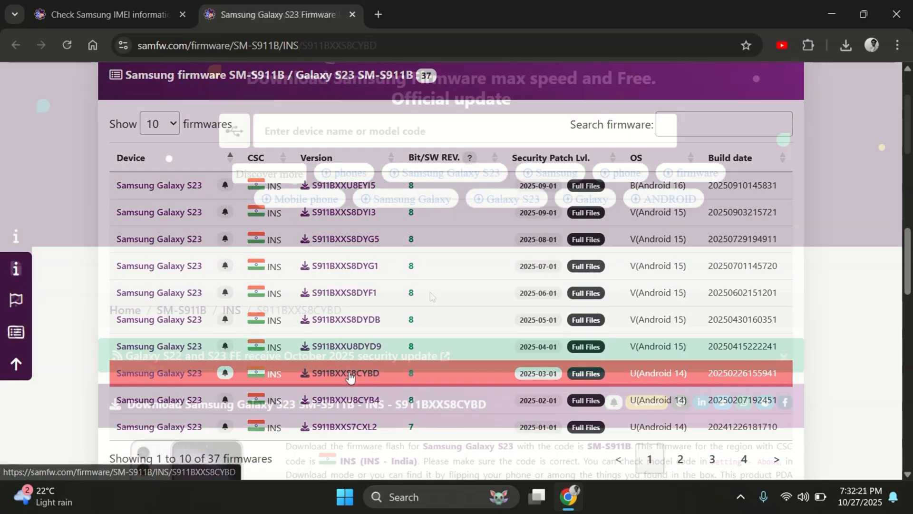
click(350, 373)
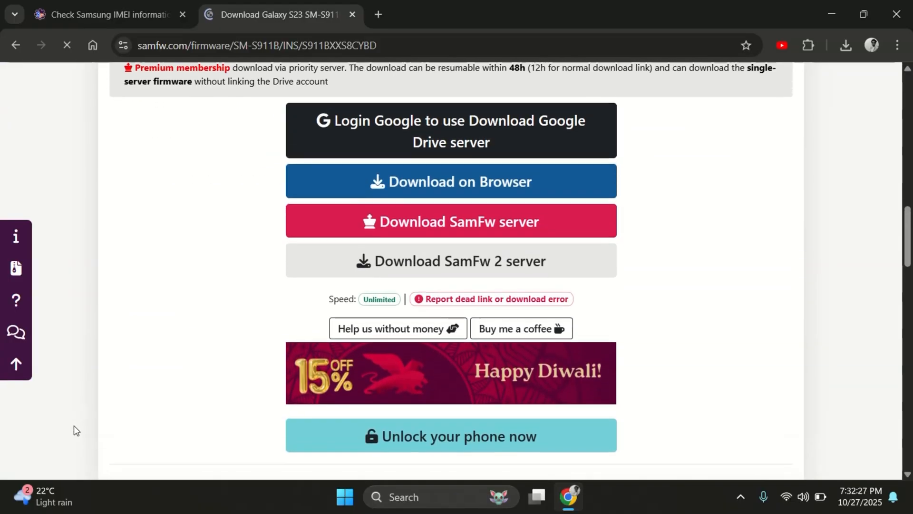
click(451, 222)
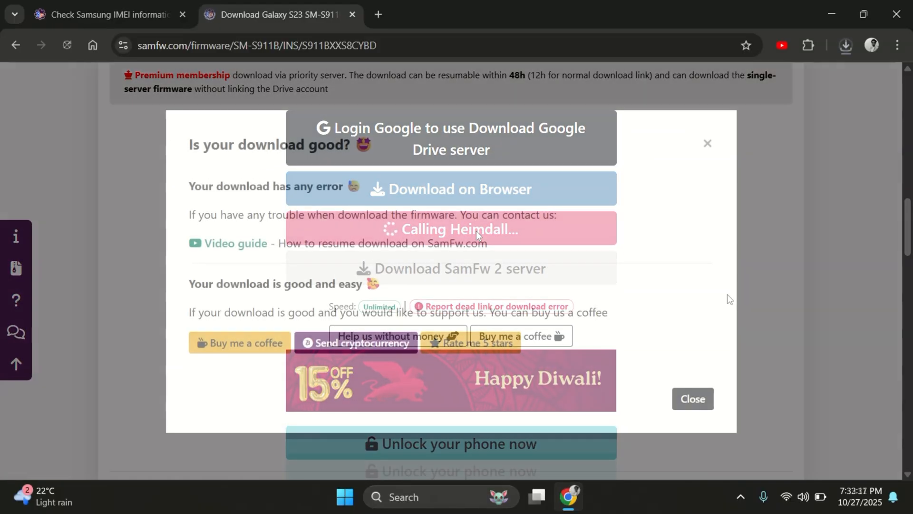
click(845, 46)
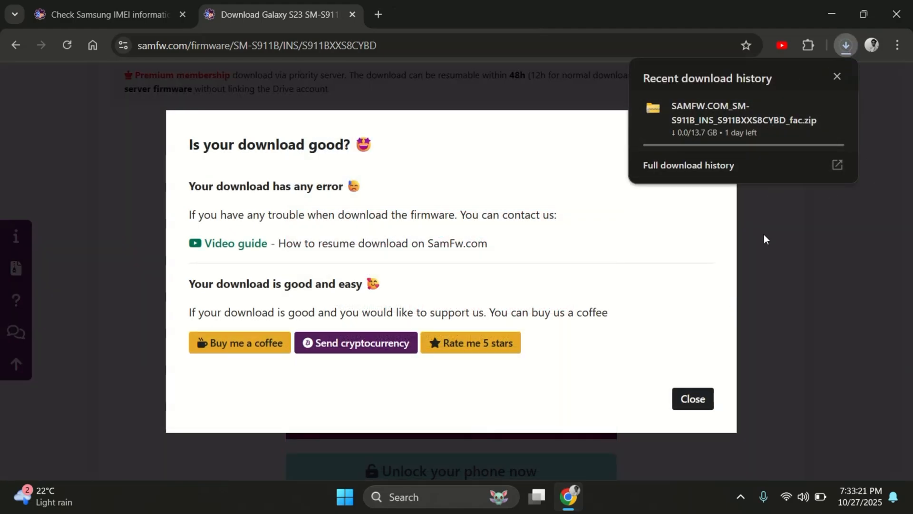
click(689, 165)
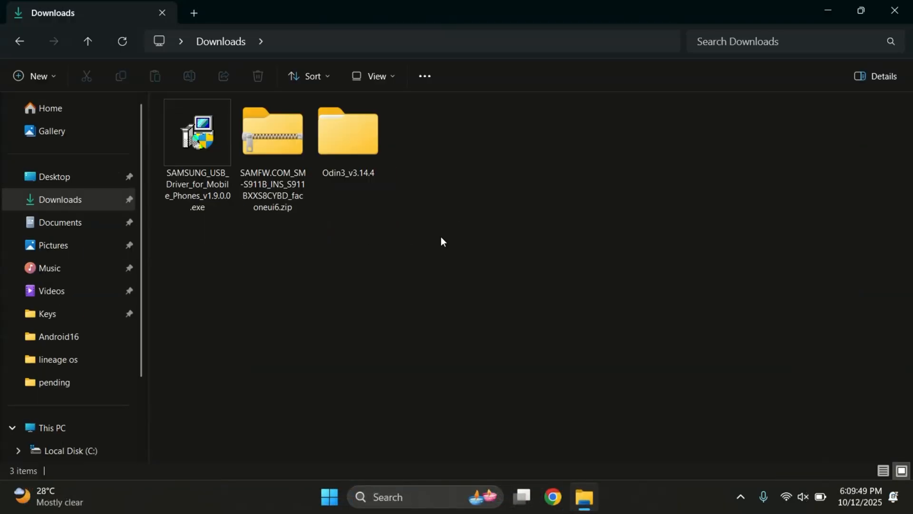
Run the Samsung USB driver installer from Downloads and open the Odin3_v3.14.4 folder
click(197, 132)
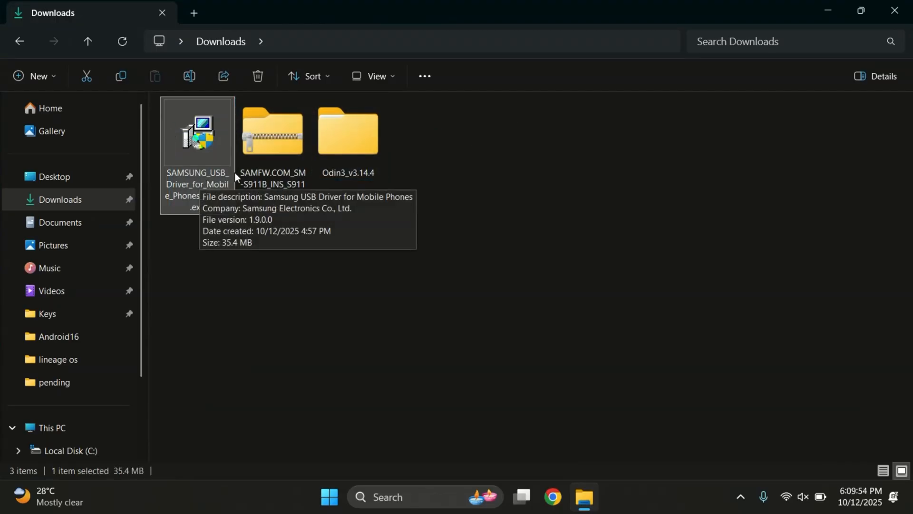
click(272, 133)
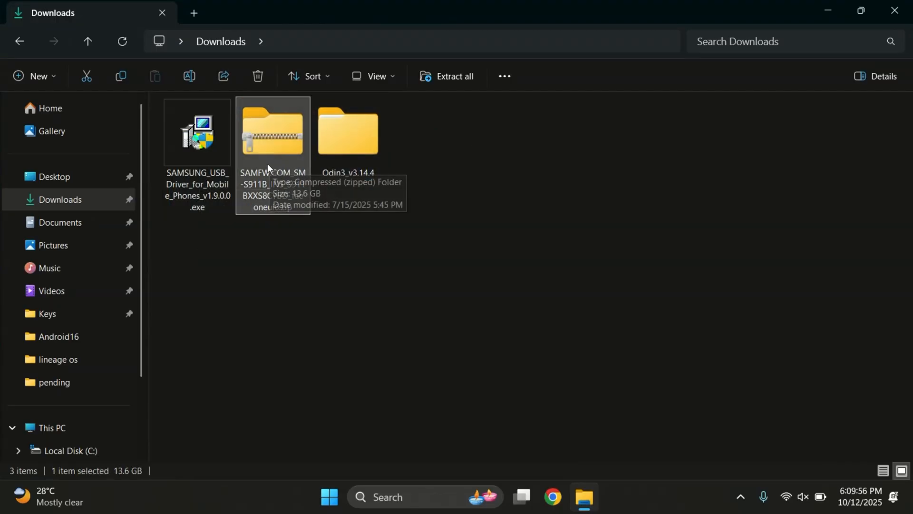
click(348, 133)
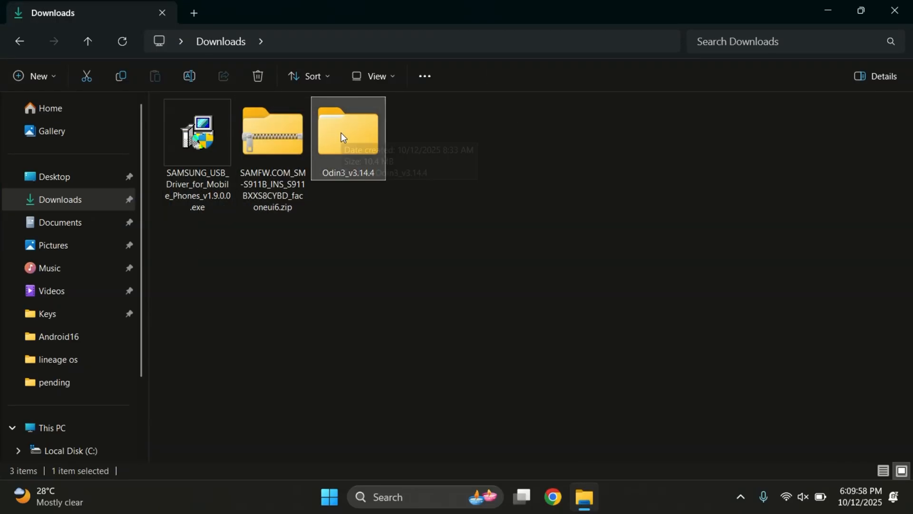
click(196, 133)
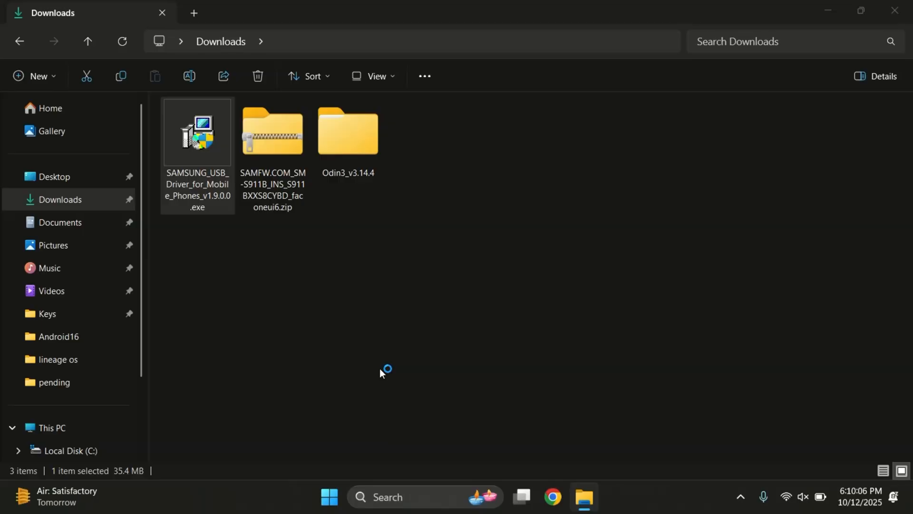
double_click(197, 132)
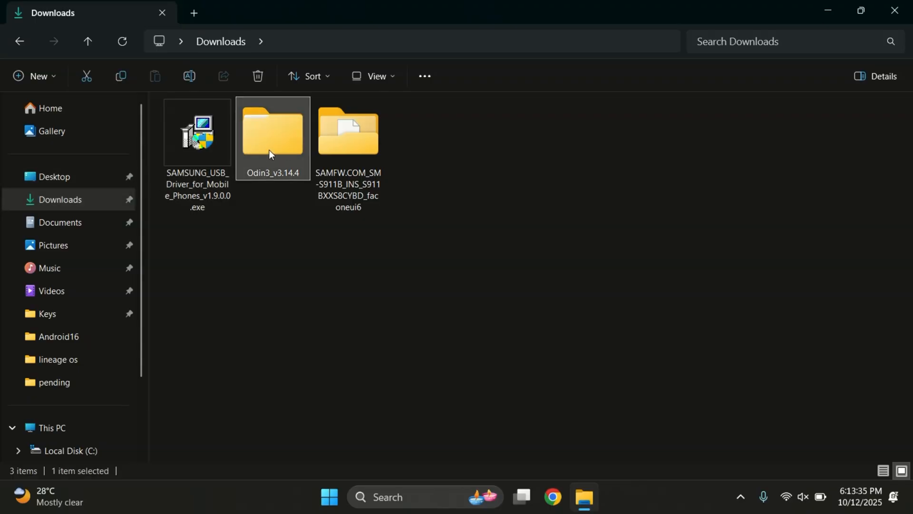
double_click(273, 134)
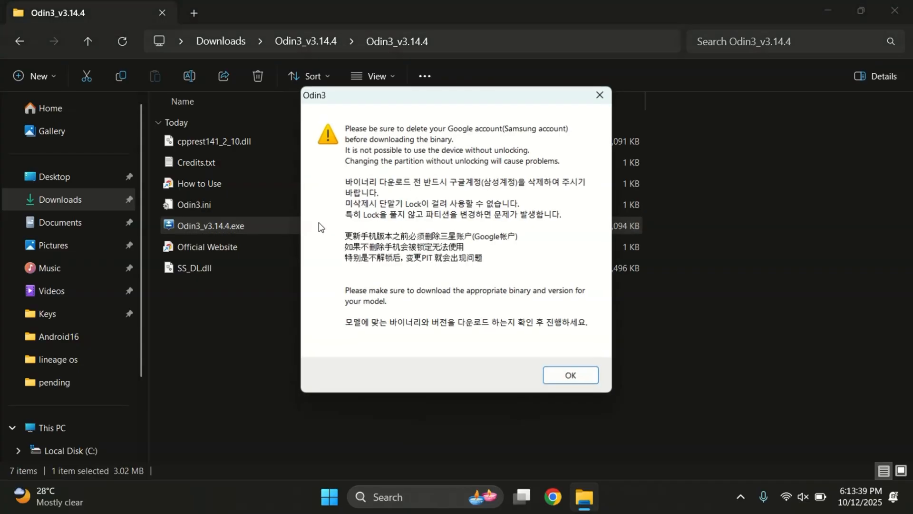
mouse_move(571, 375)
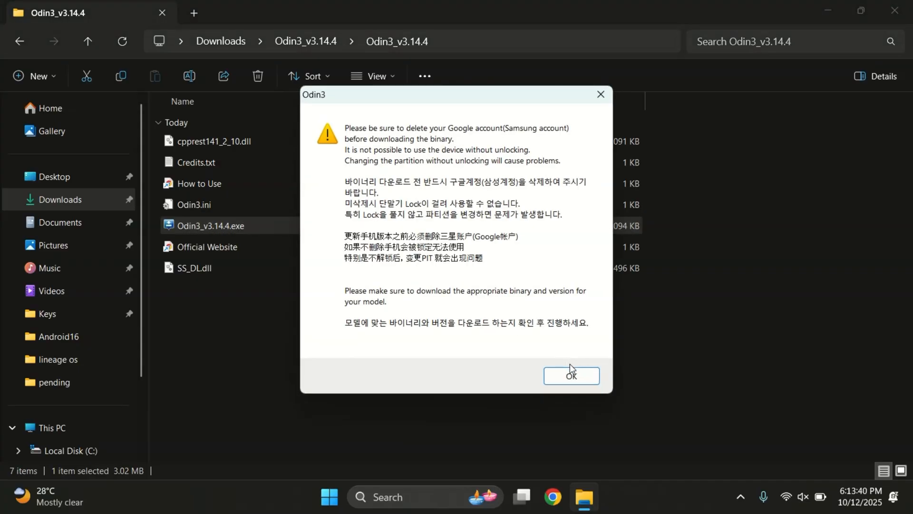
click(571, 375)
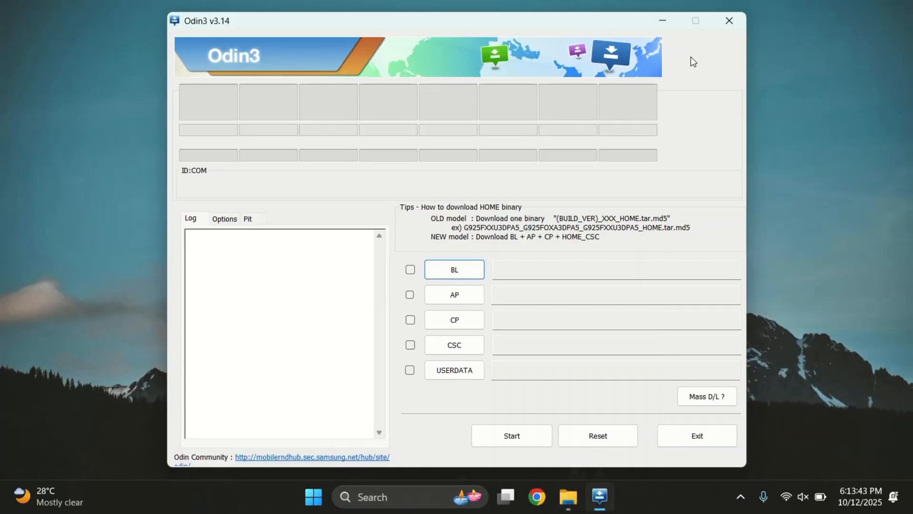
mouse_move(468, 269)
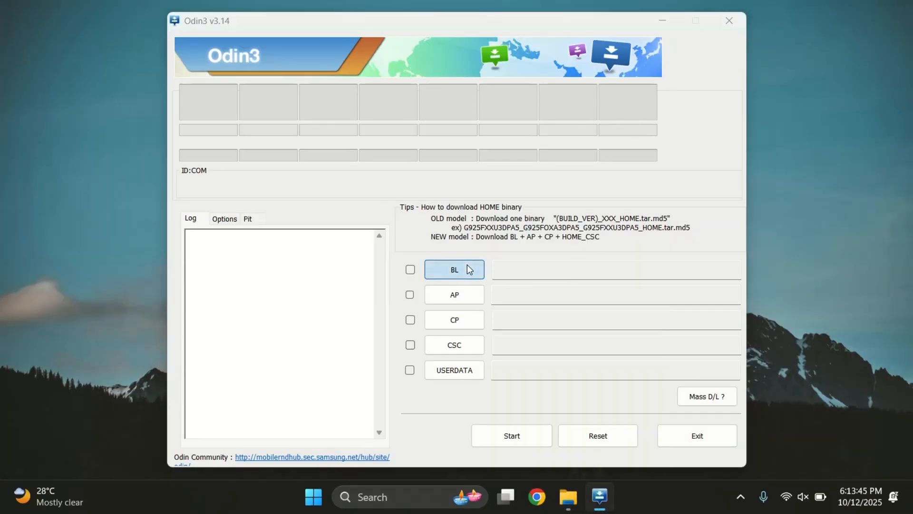
click(455, 270)
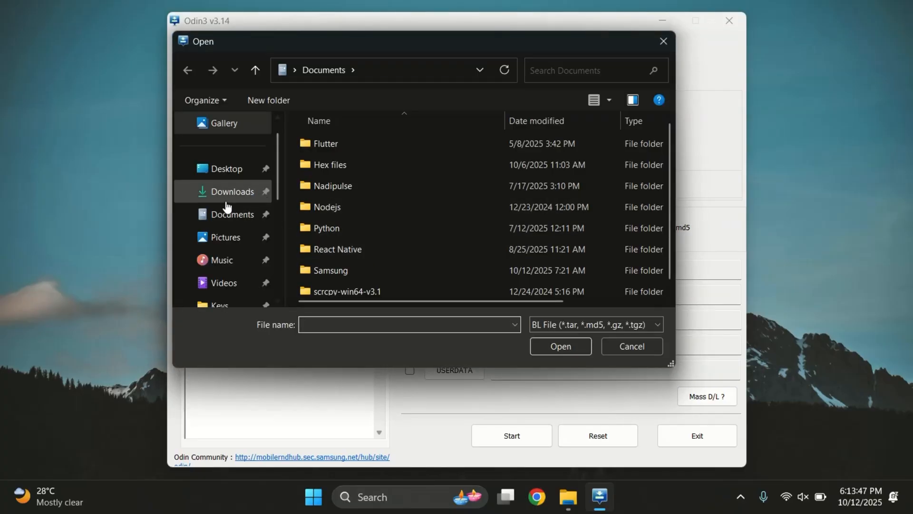
click(232, 191)
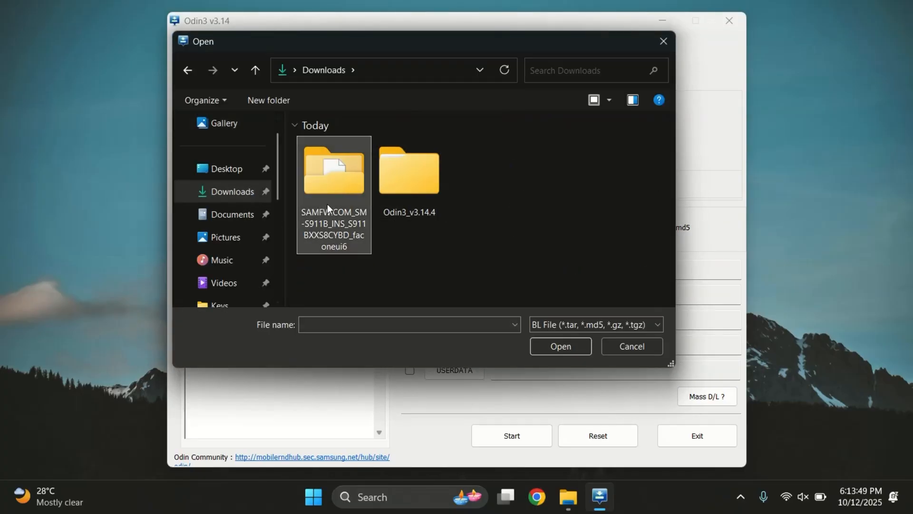
double_click(333, 168)
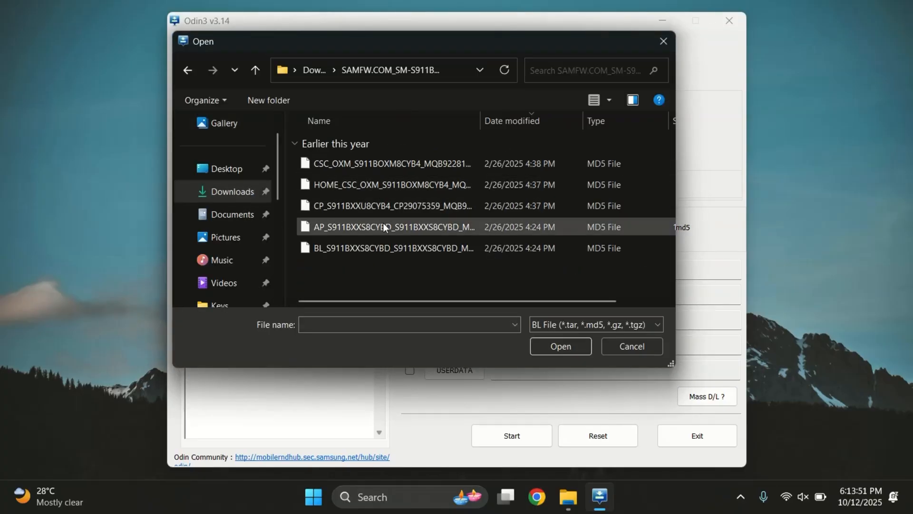
click(388, 248)
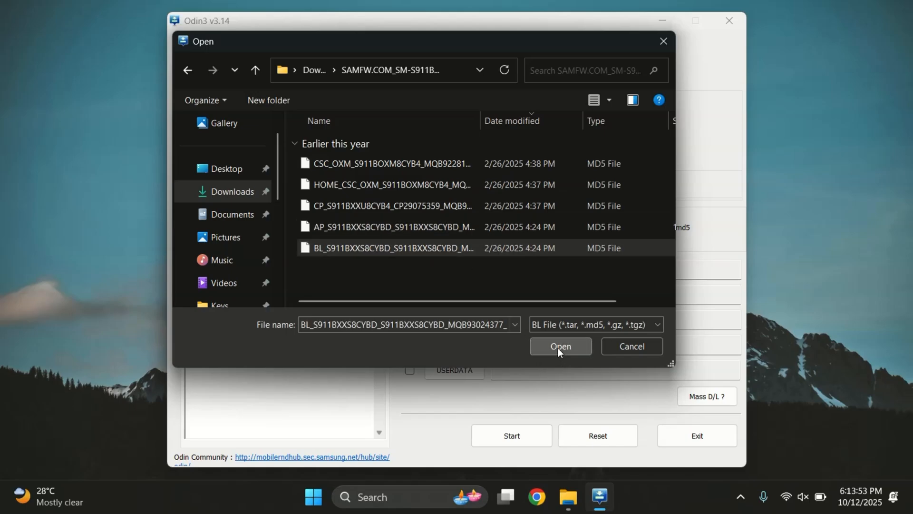
click(560, 346)
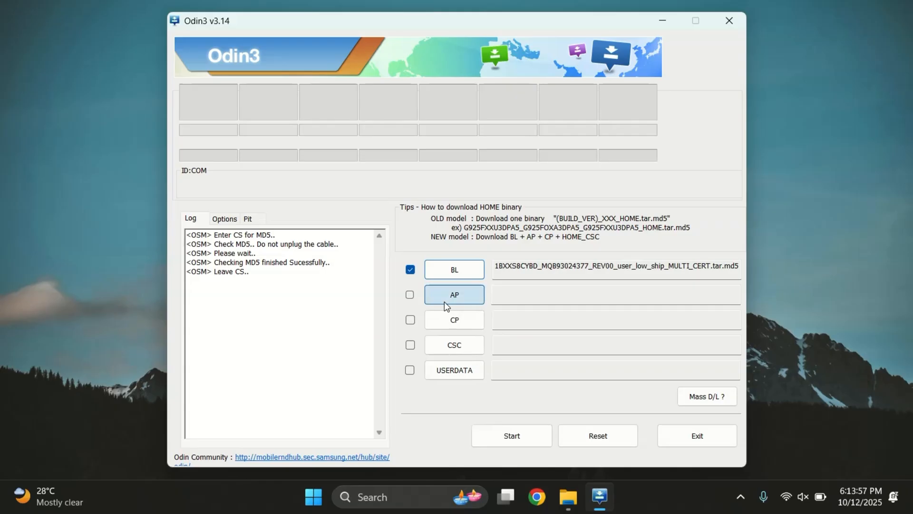
Load the AP_ and CP_ firmware files into Odin's AP and CP slots
click(455, 294)
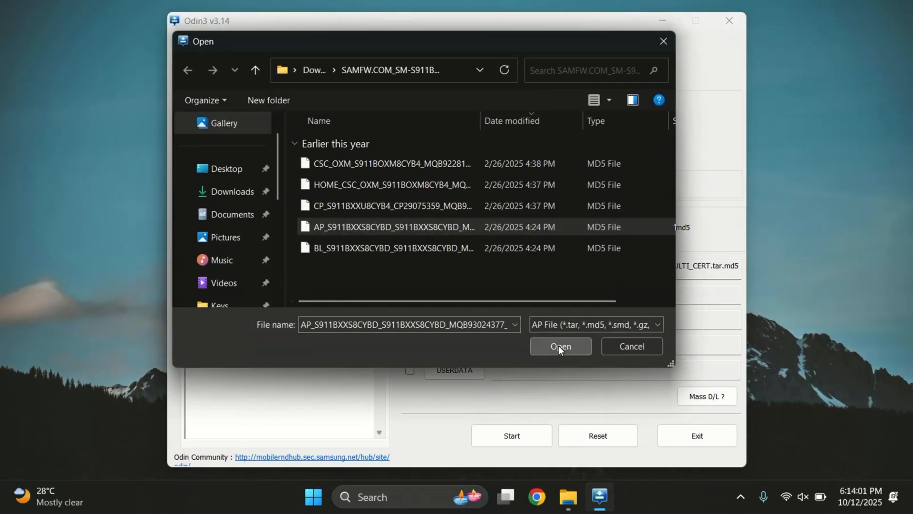
click(561, 346)
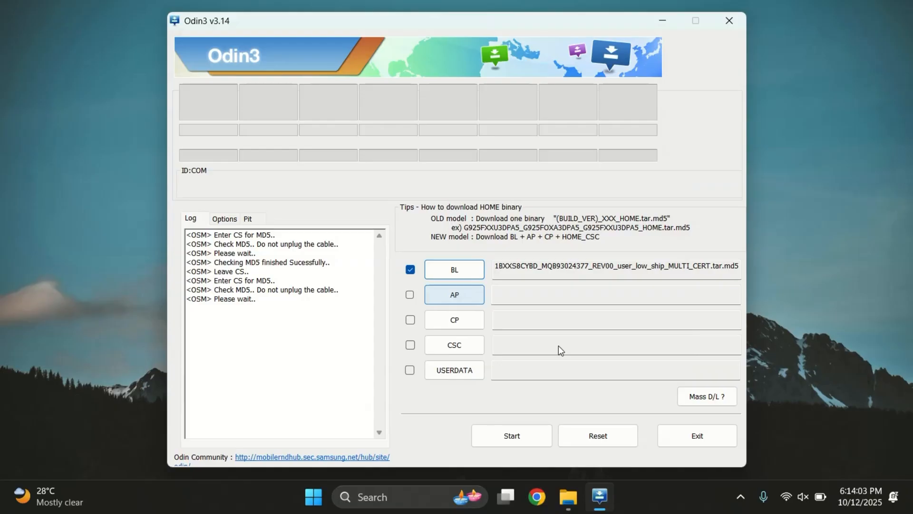
click(410, 294)
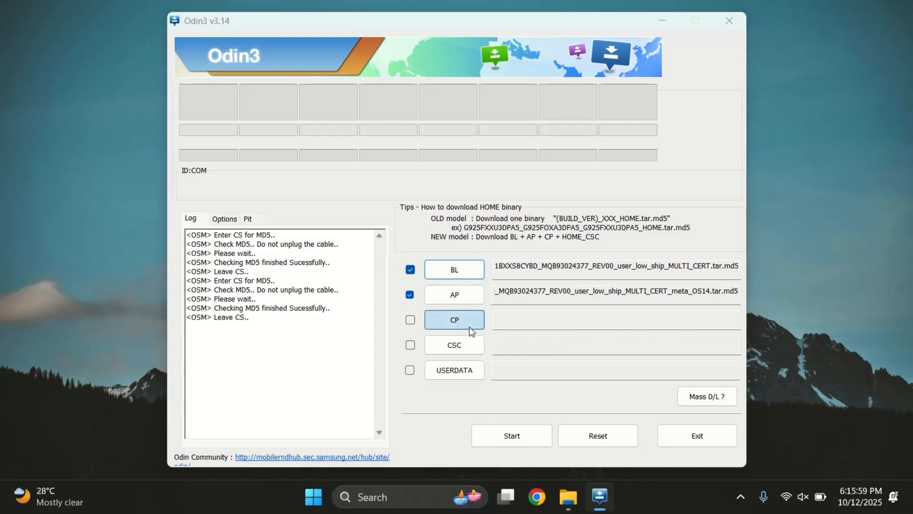
click(454, 320)
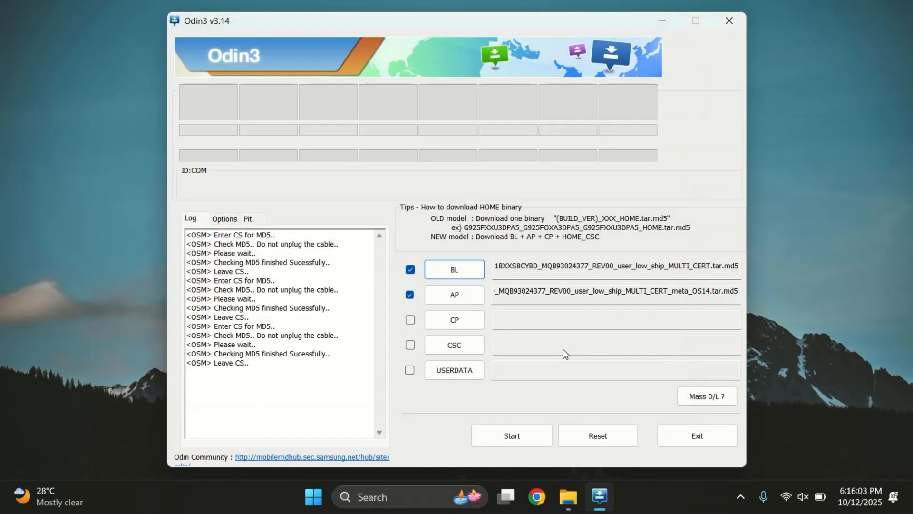
click(410, 319)
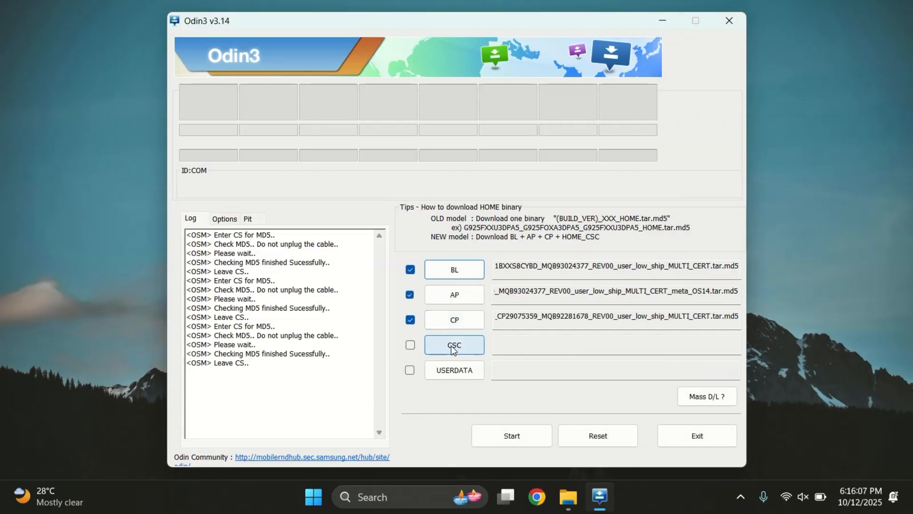
Load the HOME_CSC firmware file into the CSC slot
click(455, 344)
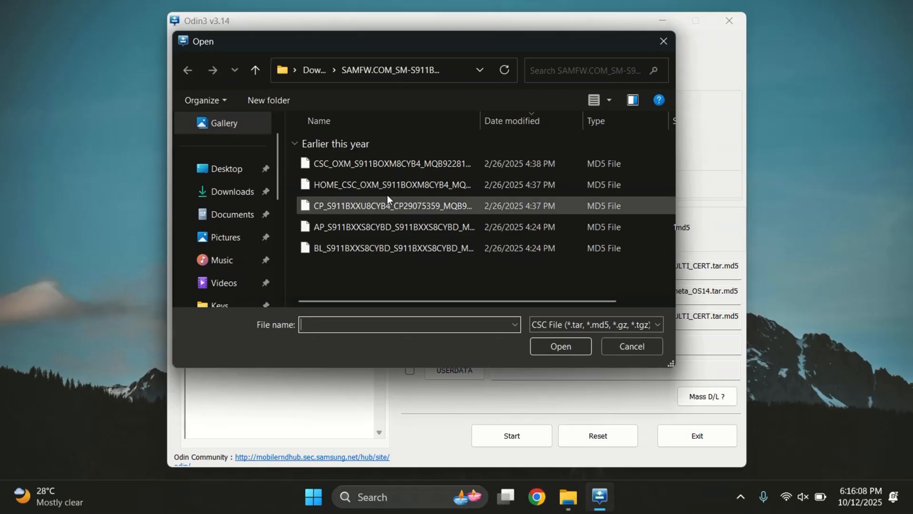
click(400, 184)
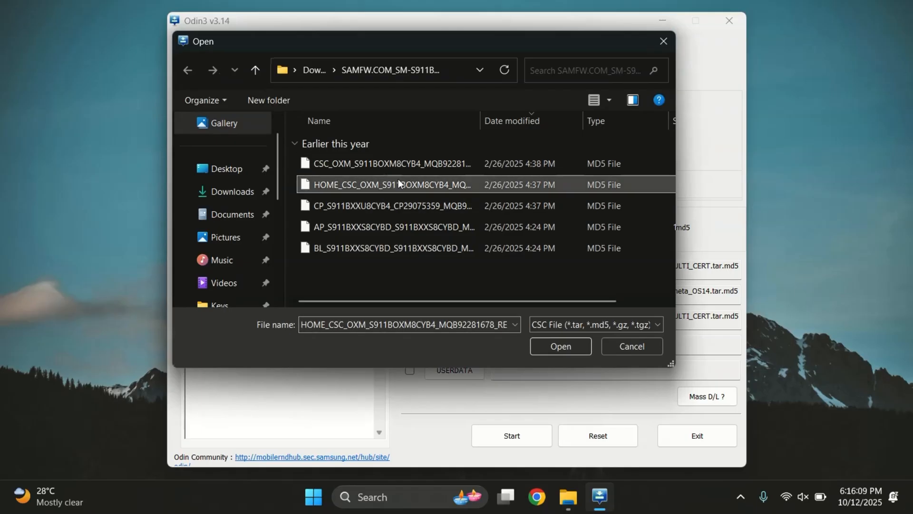
mouse_move(450, 188)
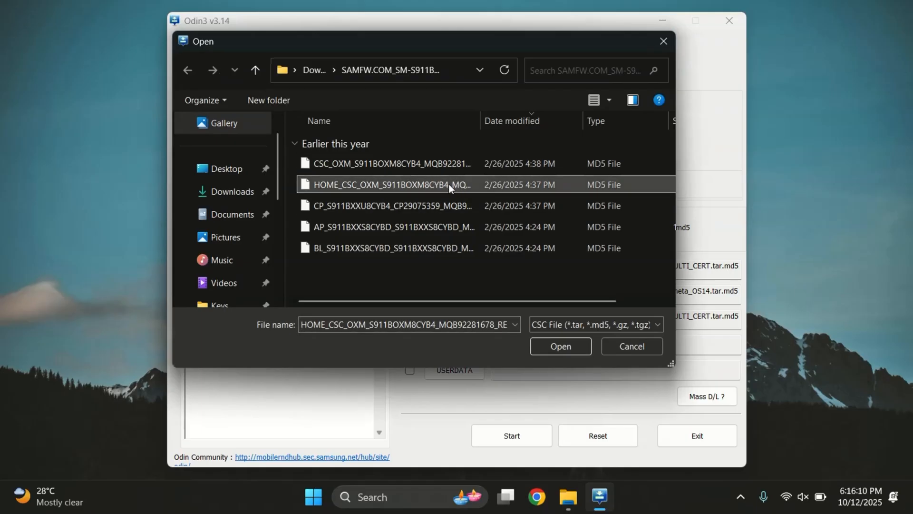
click(561, 346)
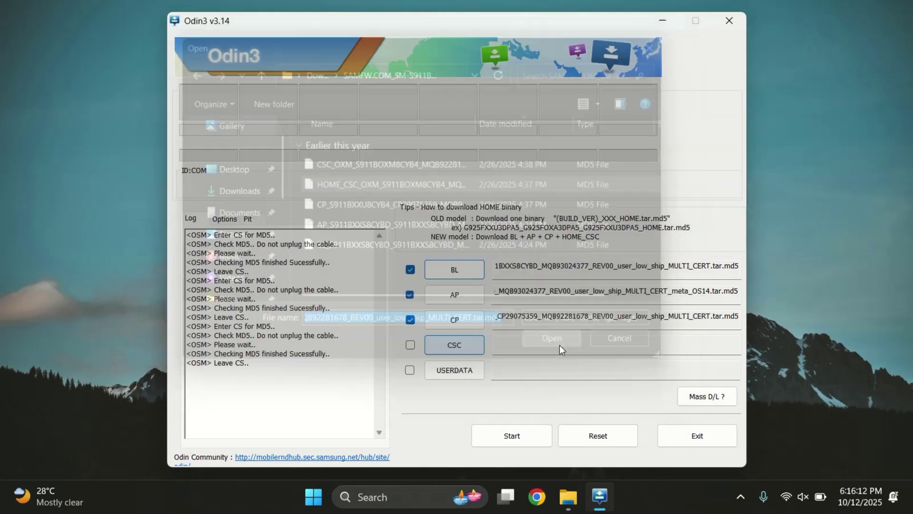
click(551, 338)
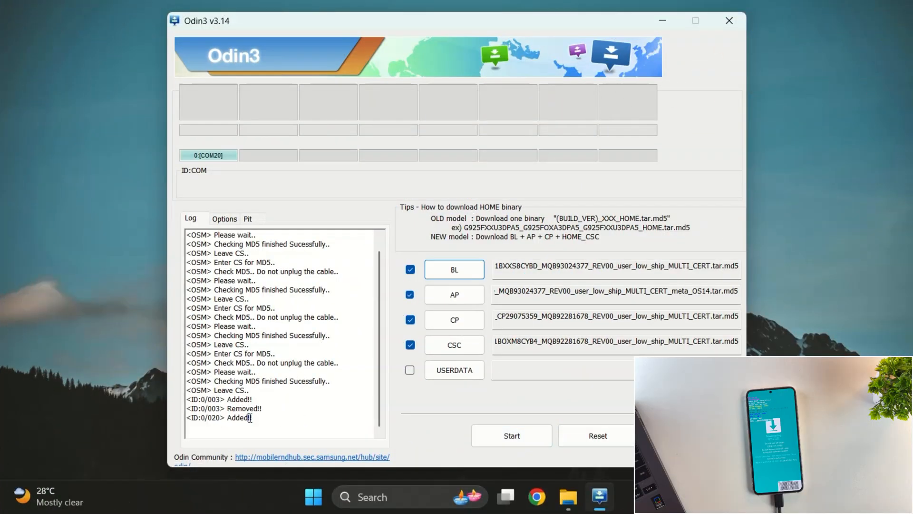
mouse_move(235, 170)
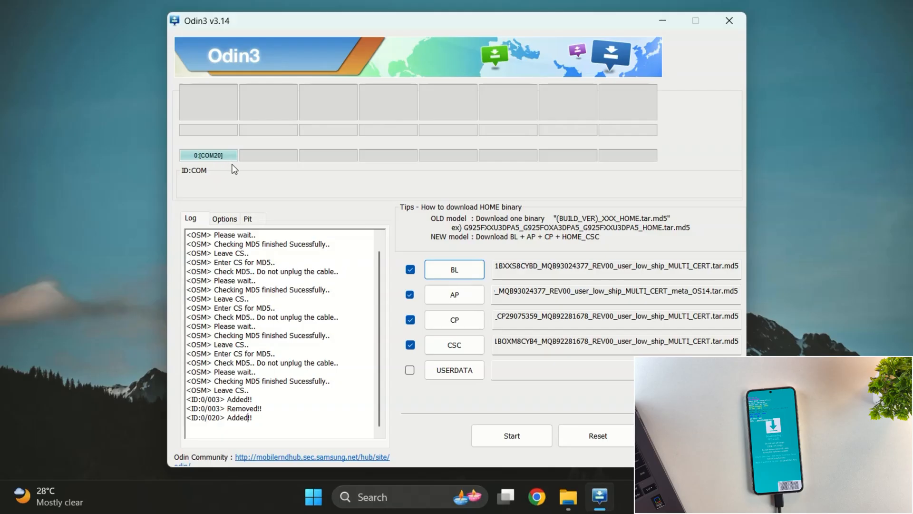
Start flashing the loaded BL, AP, CP and CSC firmware to the phone on COM20
click(512, 435)
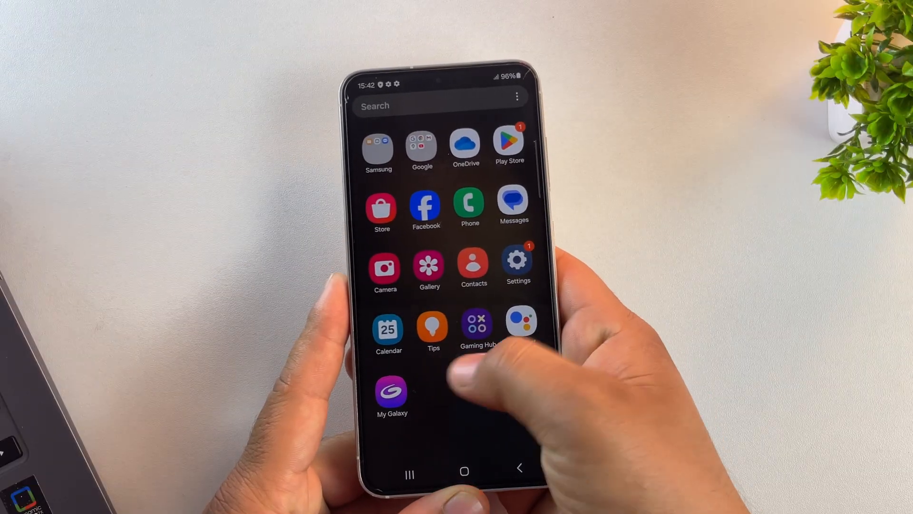
Check Software information for One UI 6.1, Android 14 and build S911BXXS8CYBD, then return to About phone
scroll(down, 3)
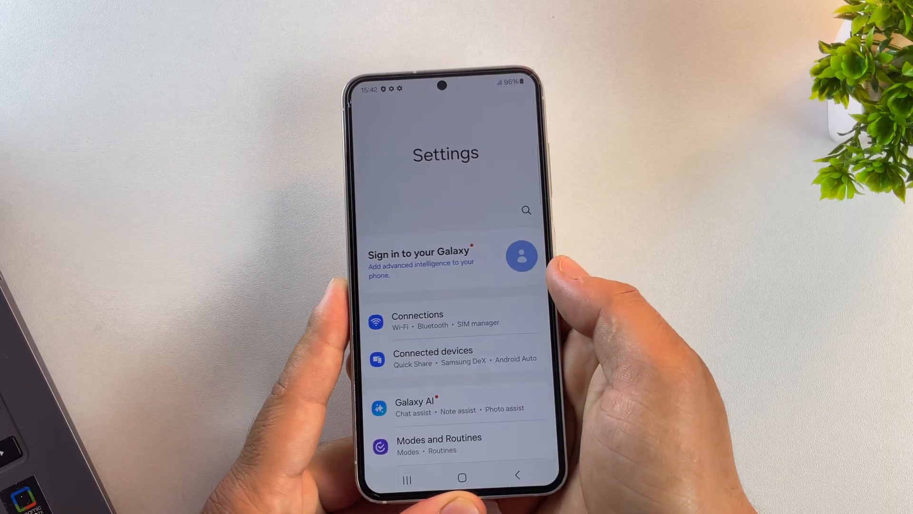
scroll(down, 3)
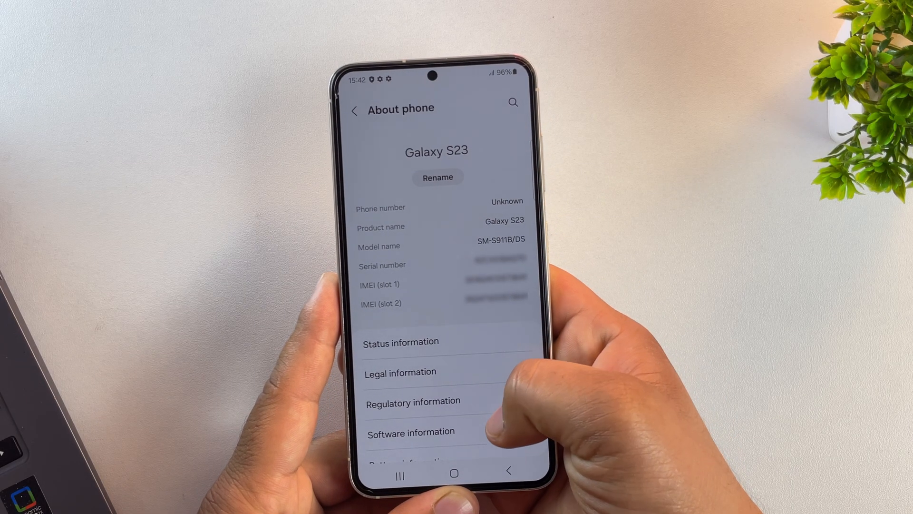
click(411, 431)
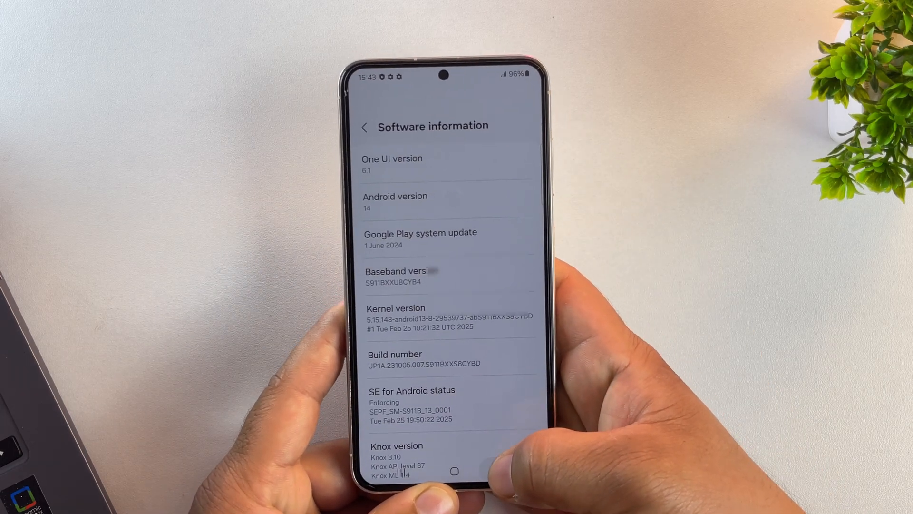
click(365, 126)
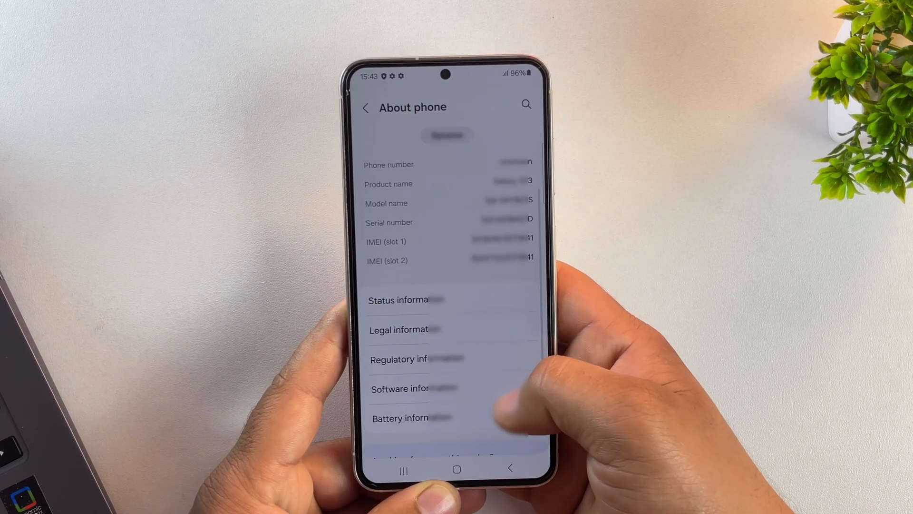
click(400, 388)
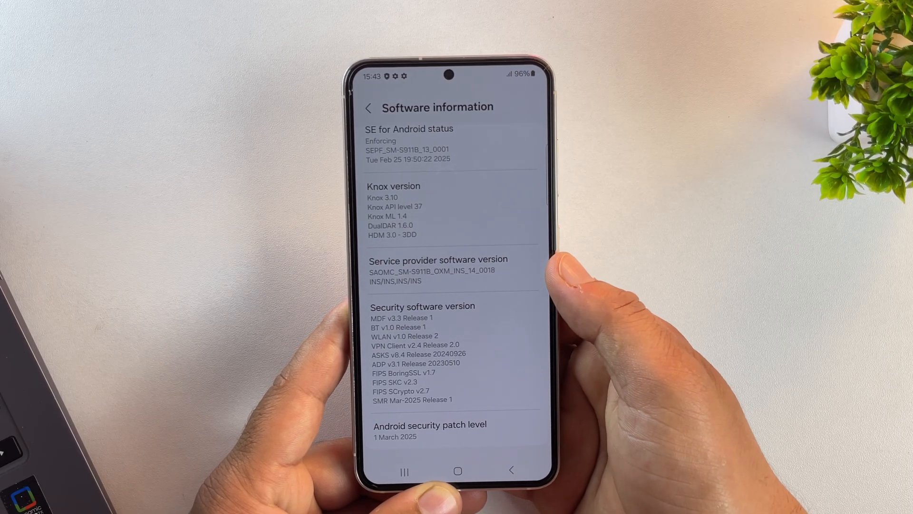
click(369, 107)
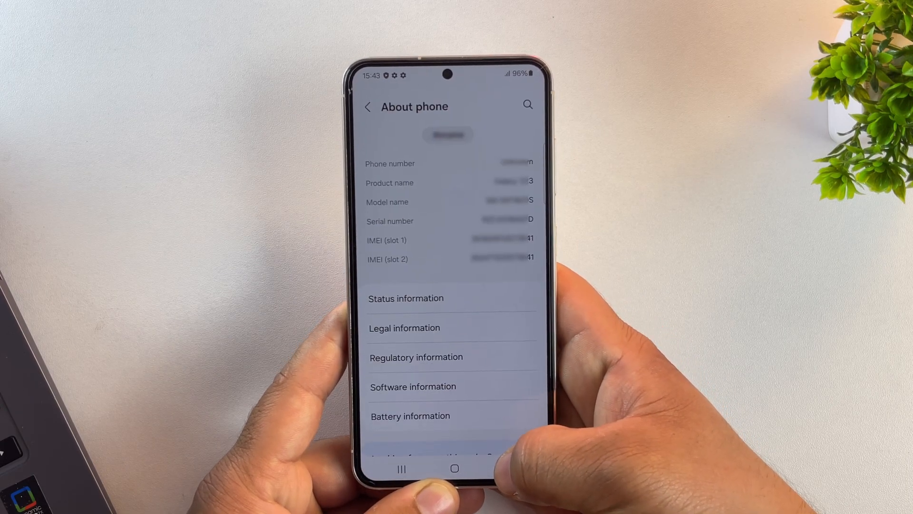